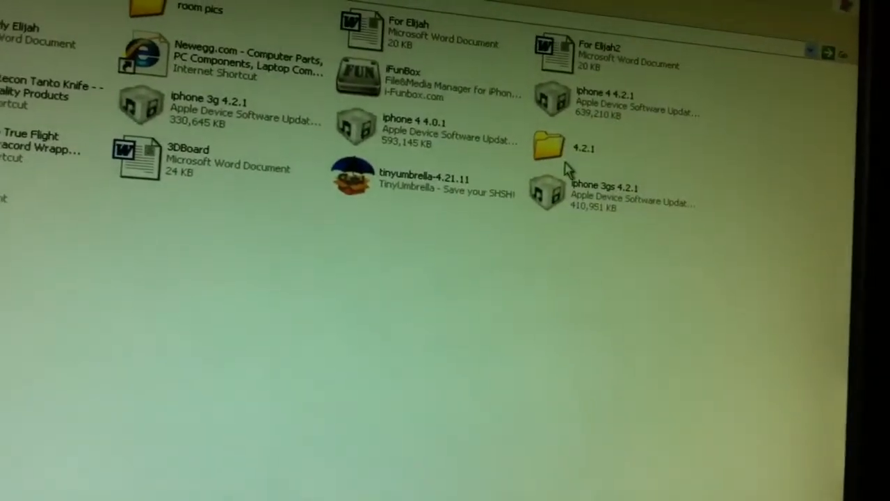
# Launch redsn0w from the folder inside 4.2.1 so its welcome window appears
pyautogui.doubleClick(550, 139)
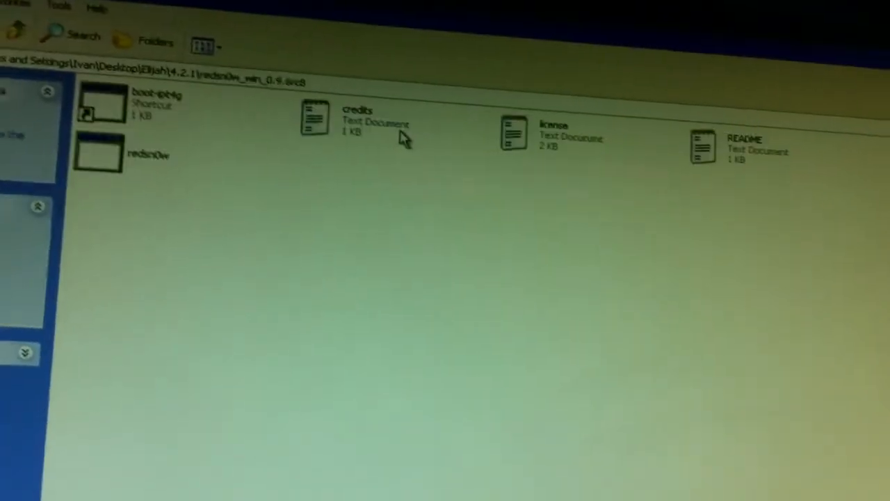
pyautogui.doubleClick(98, 155)
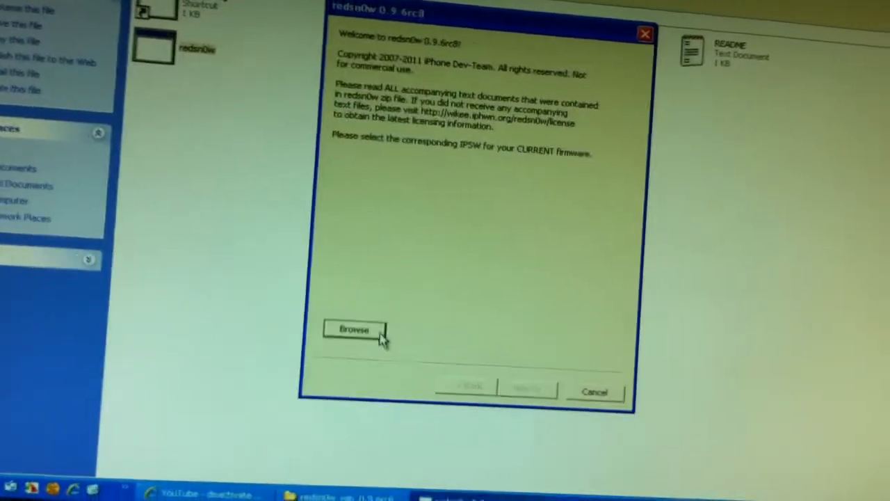
# Load the iphone 3gs 4.2.1 IPSW as the firmware file
pyautogui.click(353, 328)
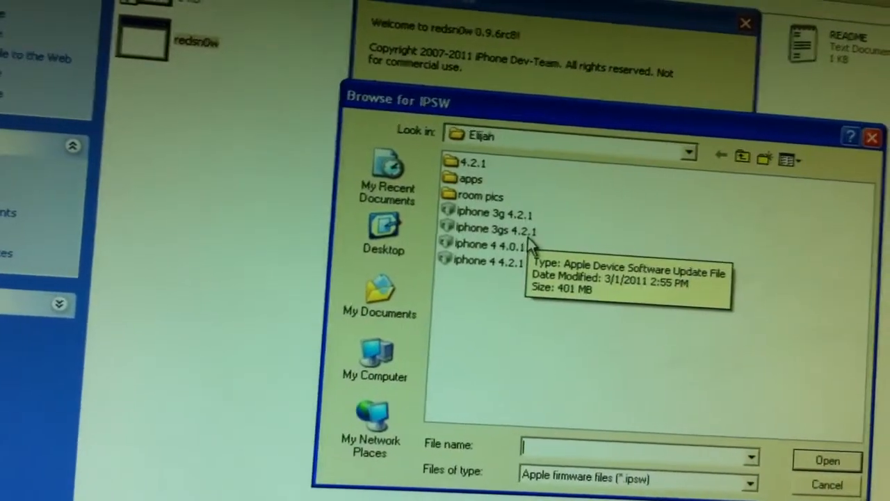
pyautogui.click(489, 229)
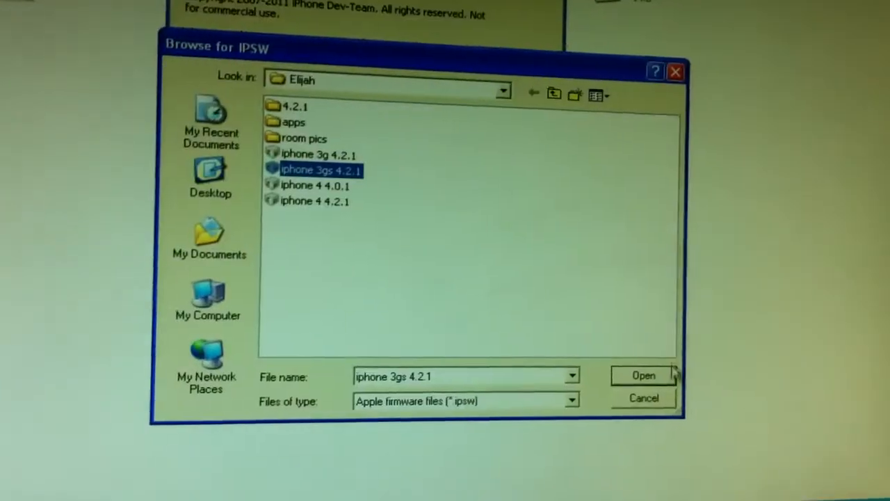
pyautogui.click(643, 376)
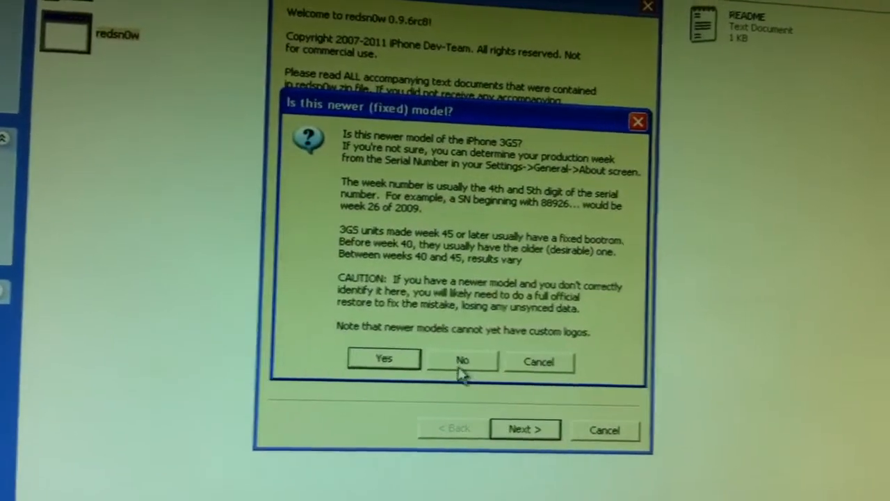
# Answer No to the newer-model prompt and let redsn0w prepare the jailbreak data
pyautogui.click(462, 359)
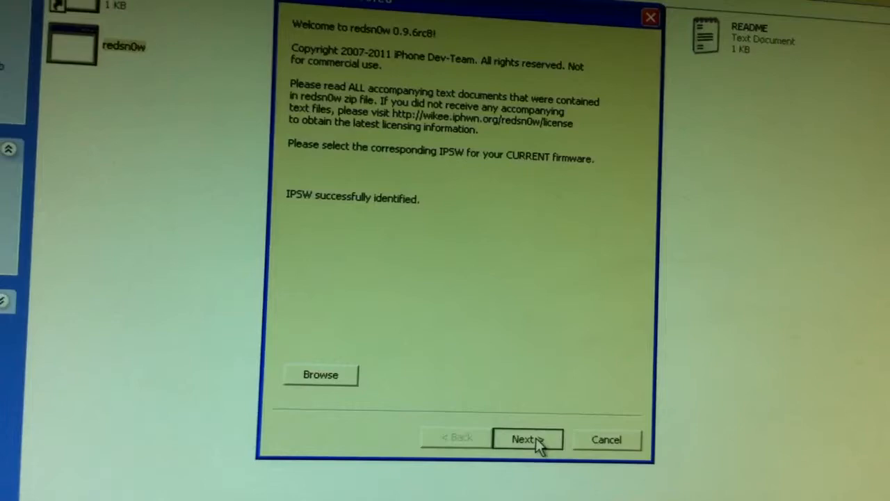
pyautogui.click(525, 439)
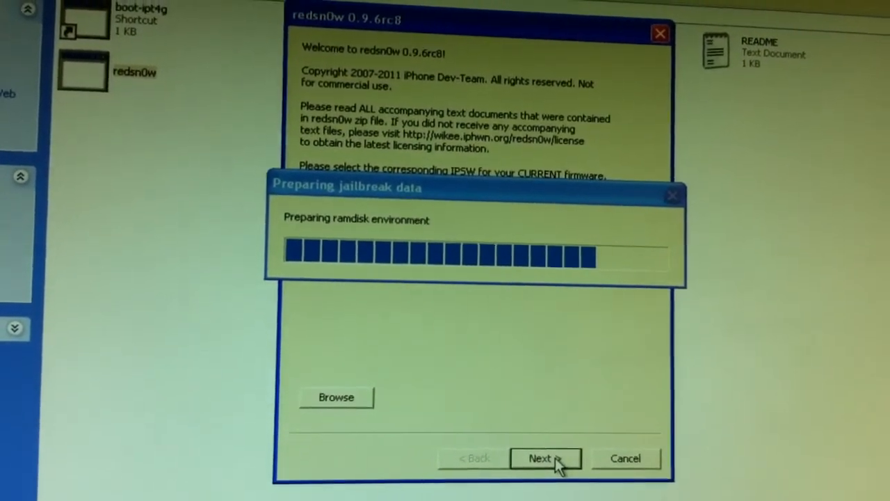
pyautogui.click(545, 459)
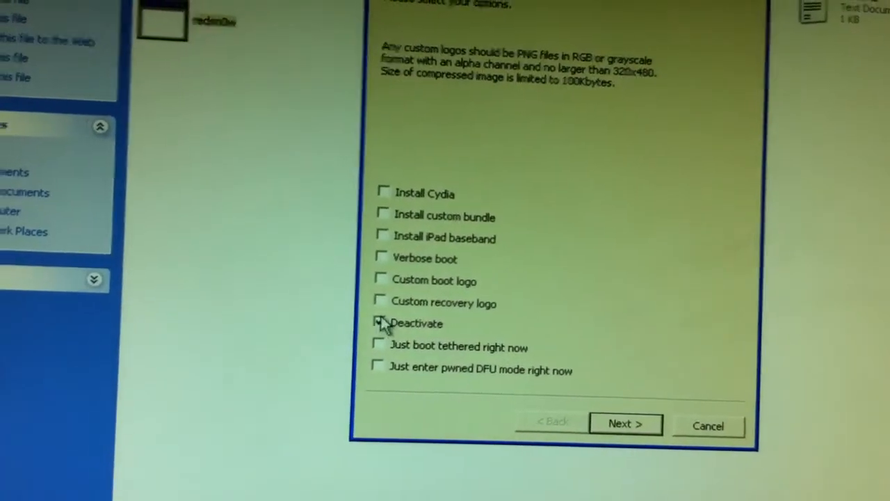
# Enable Deactivate as the only jailbreak option and proceed
pyautogui.click(381, 322)
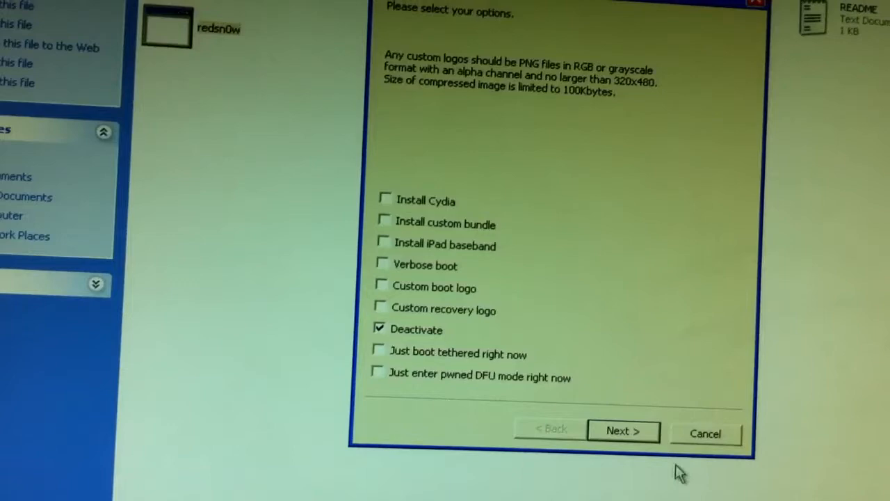
pyautogui.click(618, 431)
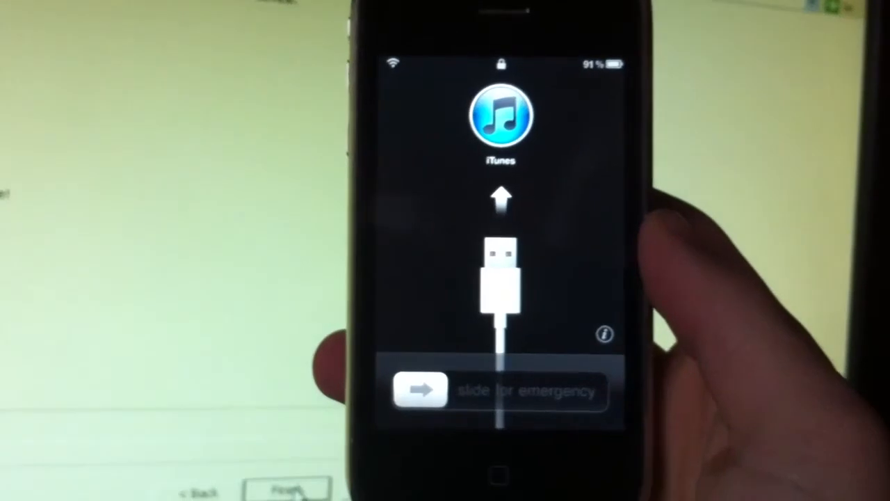
# Slide 'slide for emergency' on the iPhone to reach the emergency dialer
pyautogui.moveTo(420, 389); pyautogui.dragTo(591, 389)
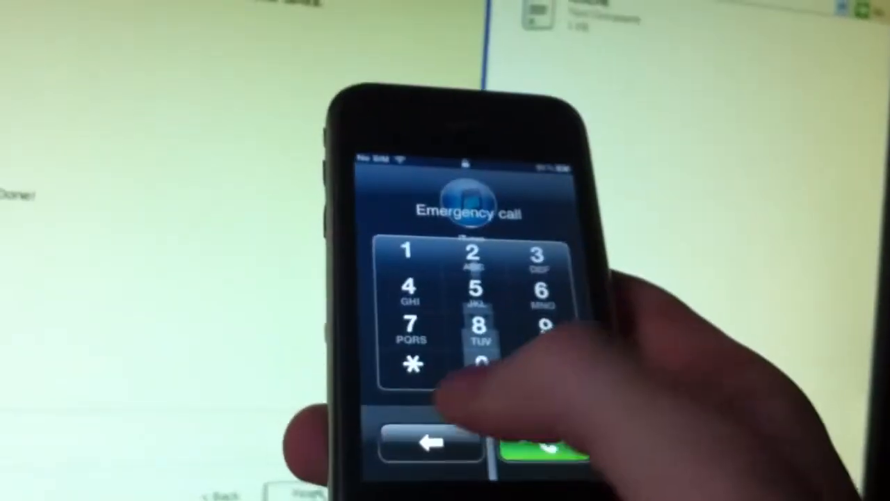